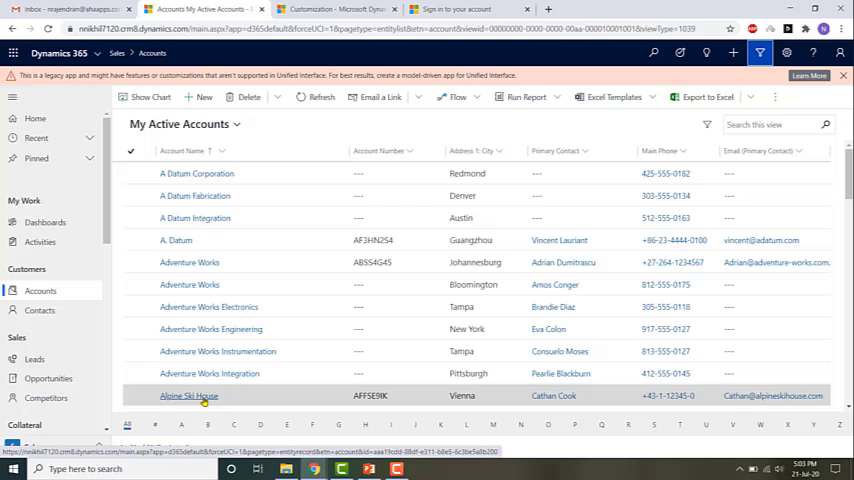
- Open the Alpine Ski House account and show its four related contacts
{"action": "left_click", "coordinate": [189, 395]}
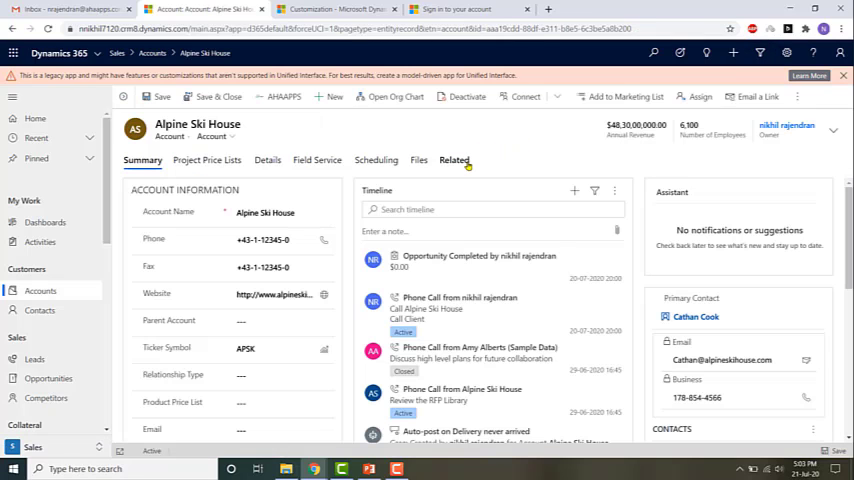
{"action": "left_click", "coordinate": [453, 160]}
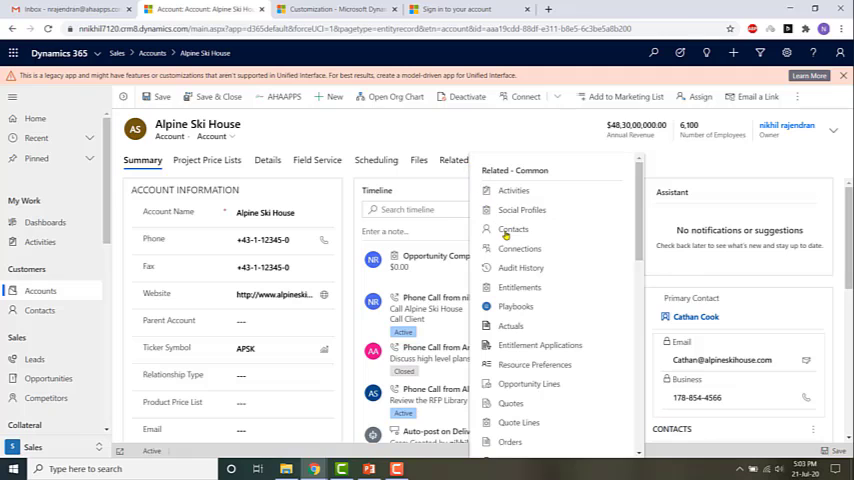
{"action": "left_click", "coordinate": [513, 229]}
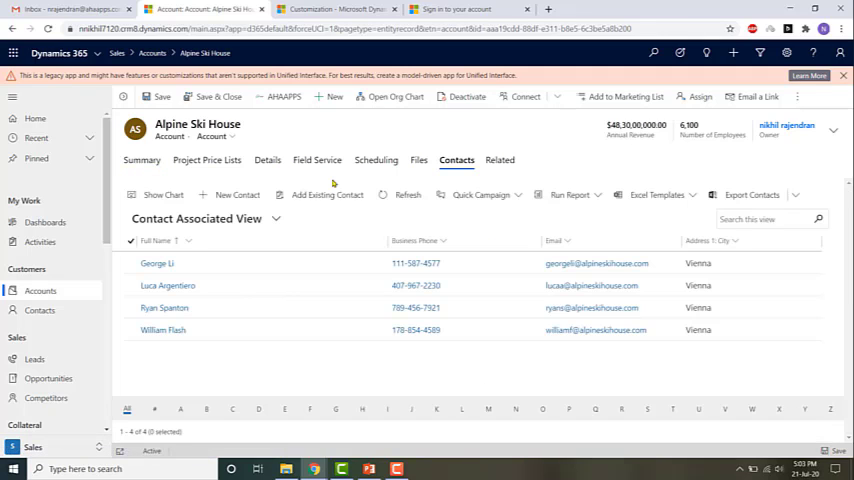
{"action": "left_click", "coordinate": [157, 263]}
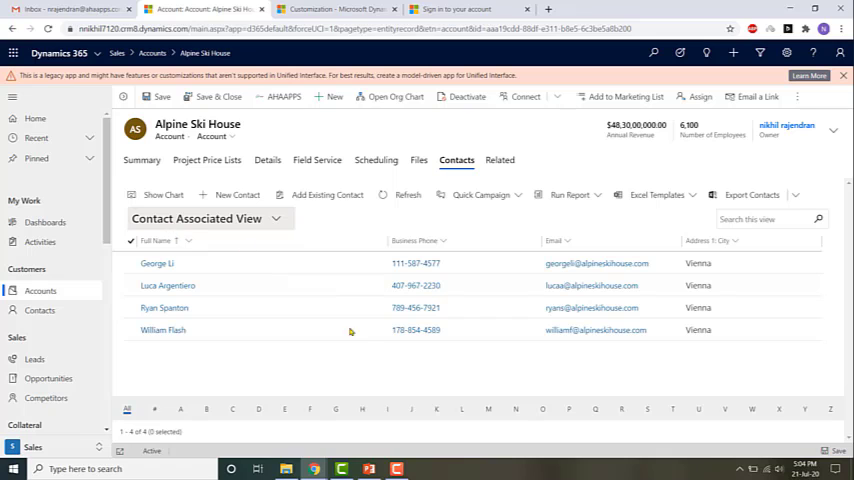
{"action": "mouse_move", "coordinate": [313, 468]}
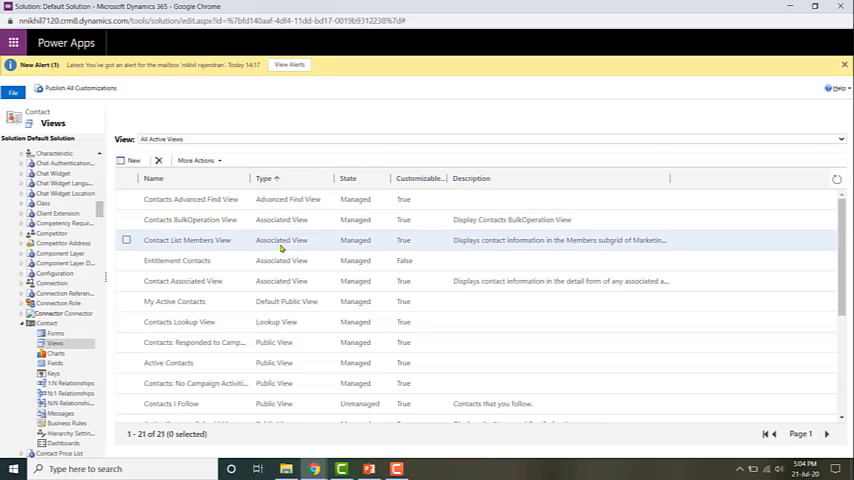
{"action": "mouse_move", "coordinate": [280, 281]}
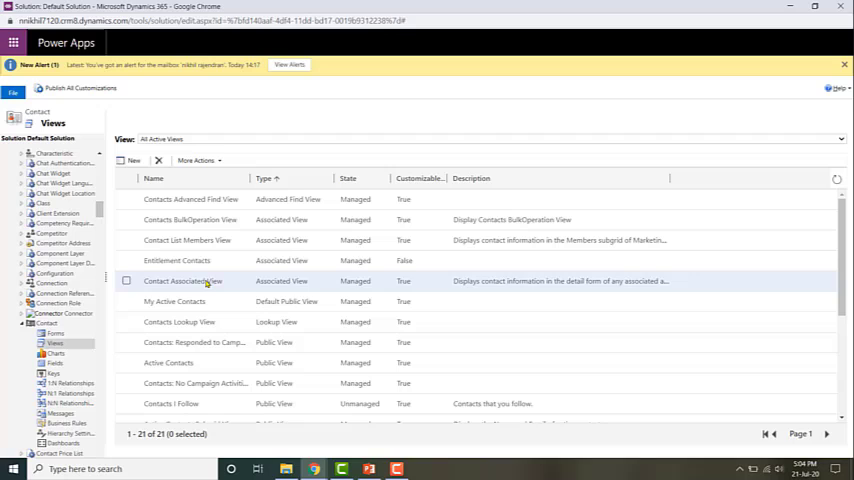
{"action": "mouse_move", "coordinate": [205, 285]}
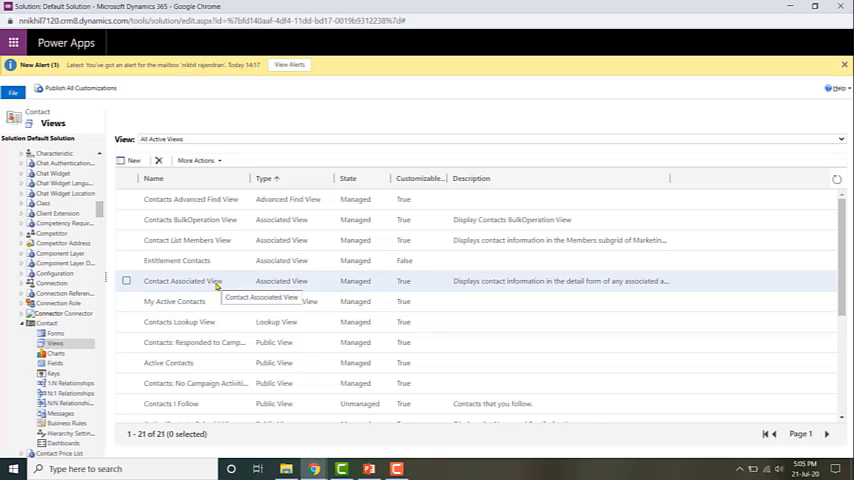
- Edit the Contact Associated View and remove its Address 1: City column
{"action": "double_click", "coordinate": [182, 281]}
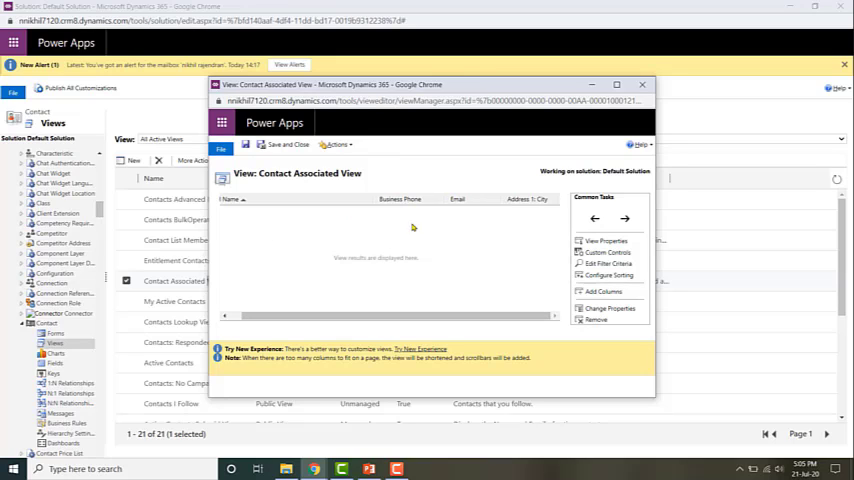
{"action": "mouse_move", "coordinate": [601, 272]}
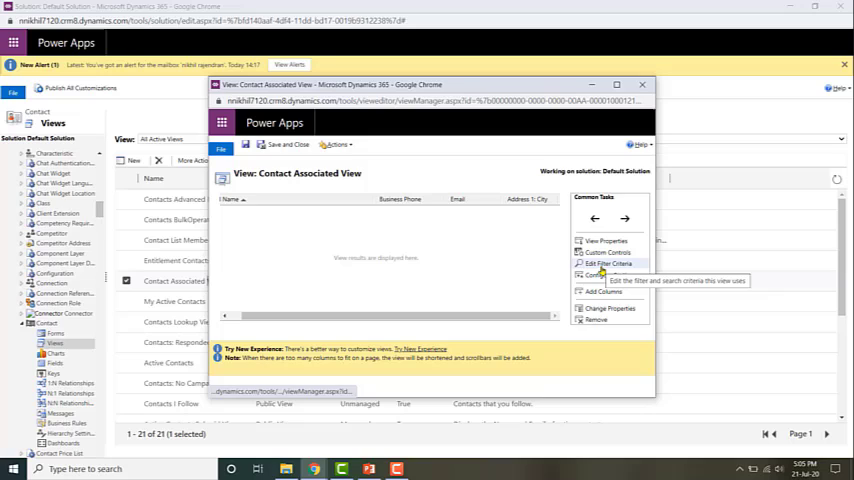
{"action": "left_click", "coordinate": [608, 263]}
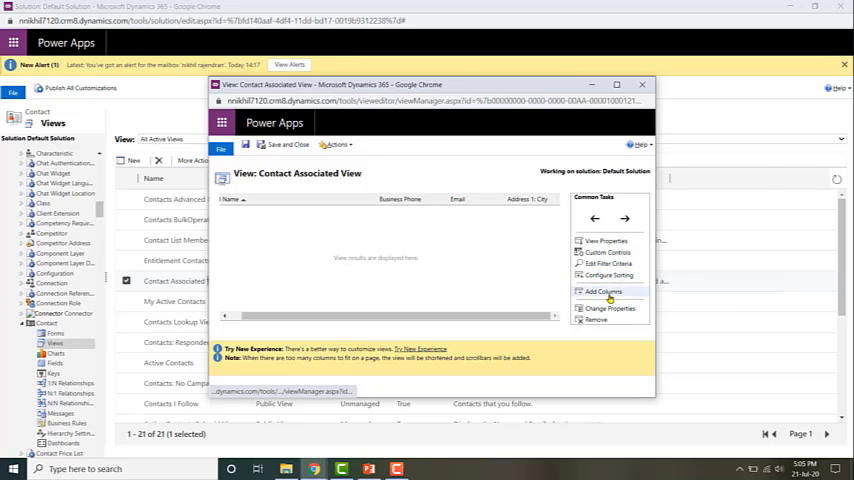
{"action": "mouse_move", "coordinate": [513, 323]}
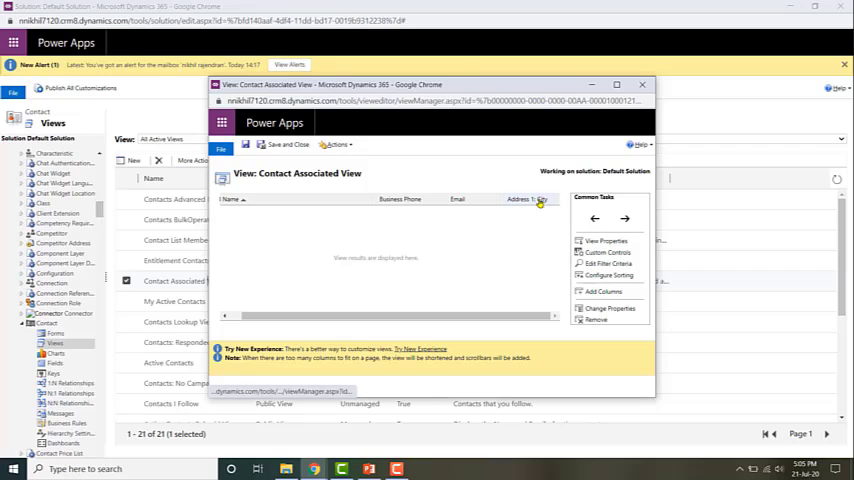
{"action": "left_click", "coordinate": [530, 198]}
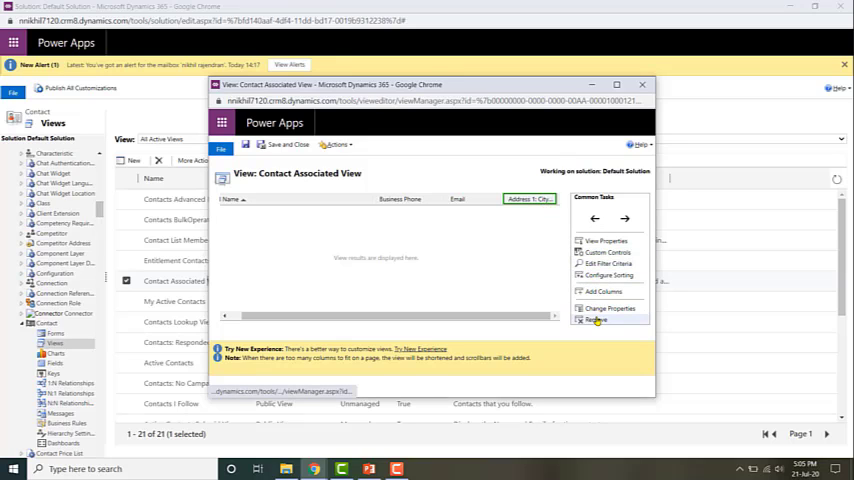
{"action": "left_click", "coordinate": [596, 319]}
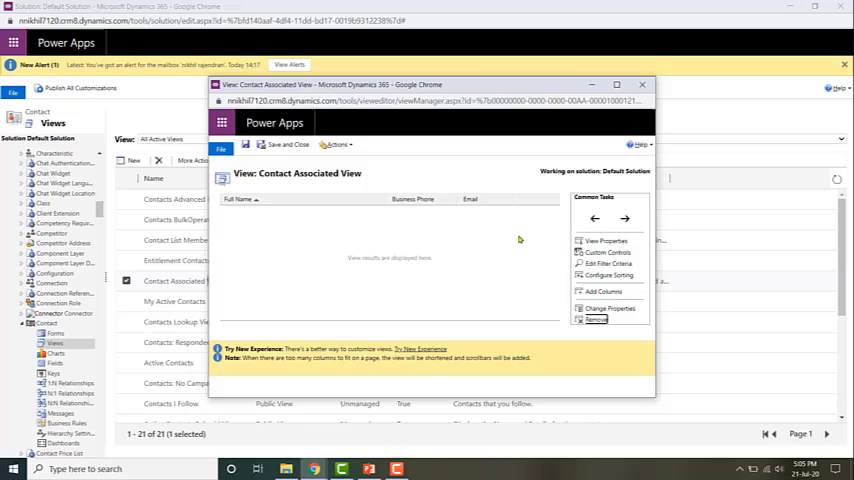
{"action": "left_click", "coordinate": [595, 319]}
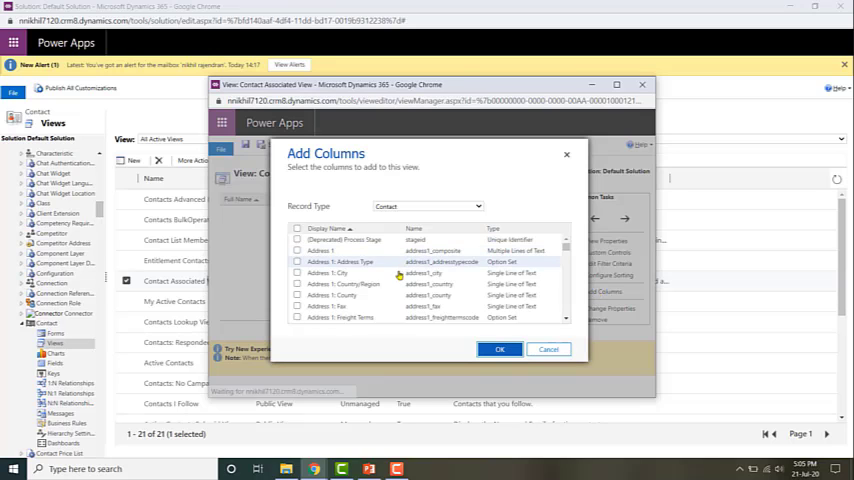
- Add Credit Hold as a column to the Contact Associated View
{"action": "scroll", "scroll_direction": "down", "scroll_amount": 3}
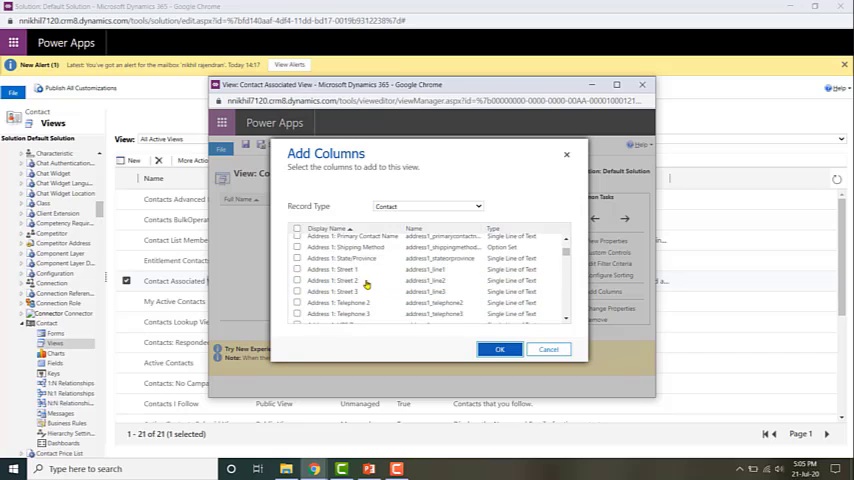
{"action": "scroll", "scroll_direction": "down", "scroll_amount": 3}
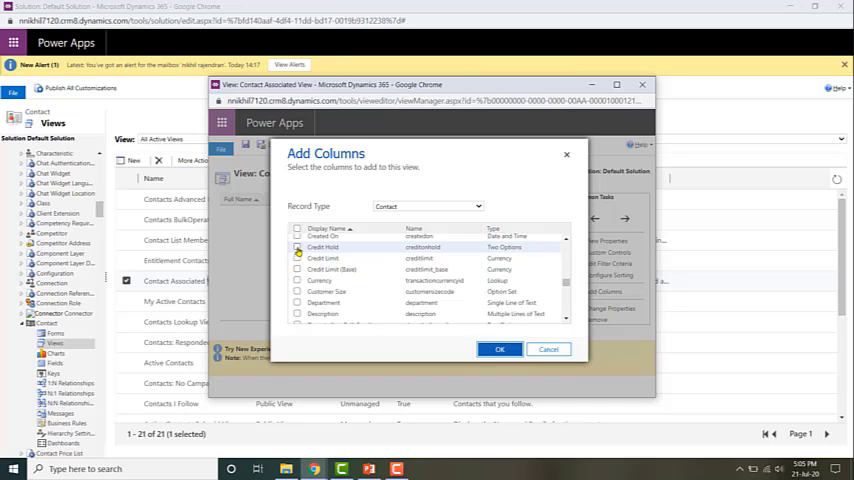
{"action": "left_click", "coordinate": [297, 247]}
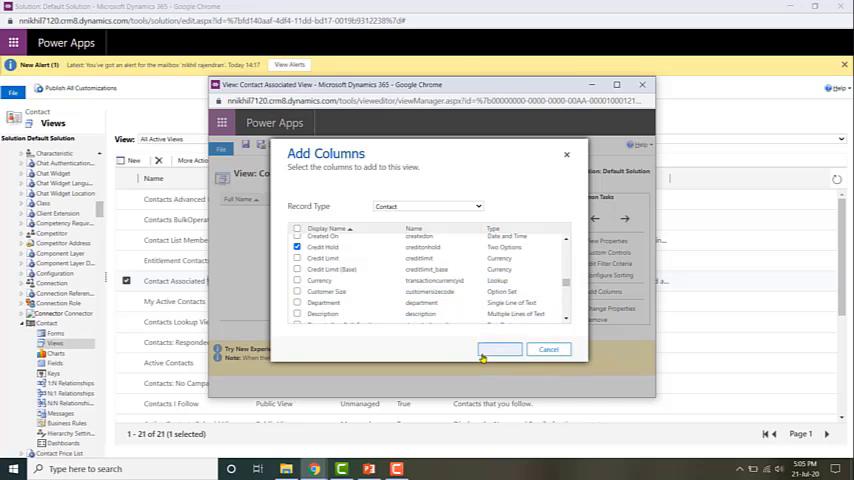
{"action": "left_click", "coordinate": [499, 349]}
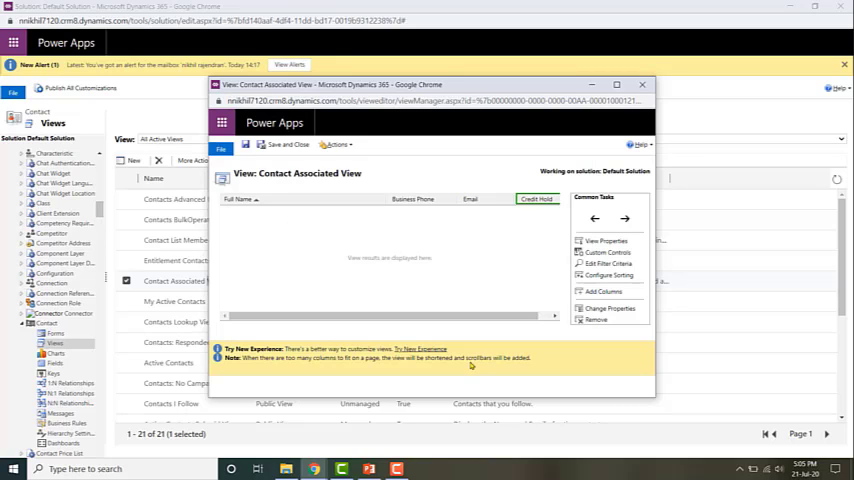
- Minimize the view editor and reload the Alpine Ski House account's Summary page
{"action": "left_click", "coordinate": [270, 144]}
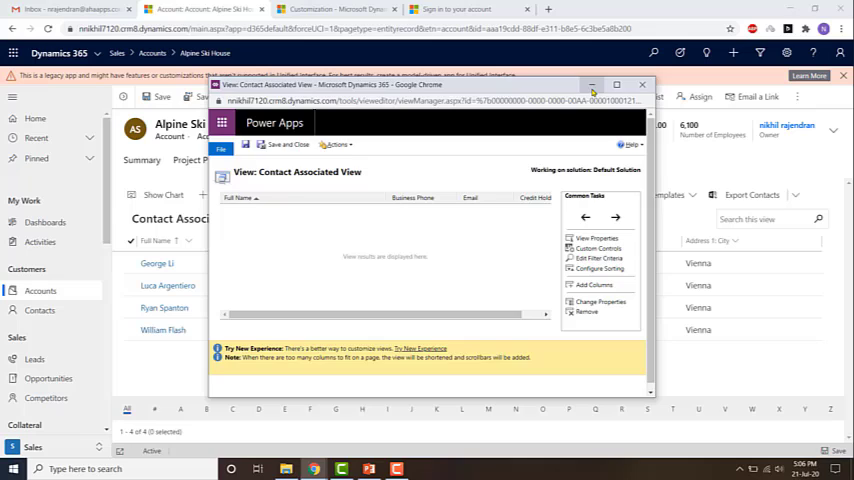
{"action": "left_click", "coordinate": [641, 84]}
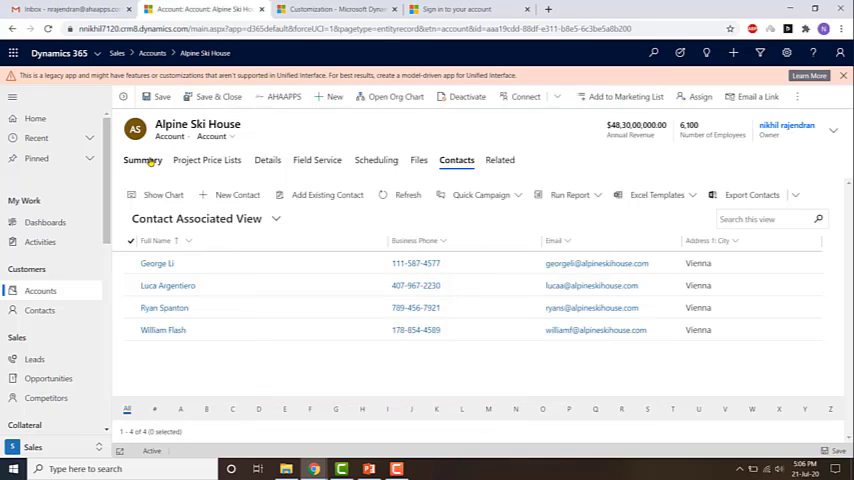
{"action": "left_click", "coordinate": [142, 160]}
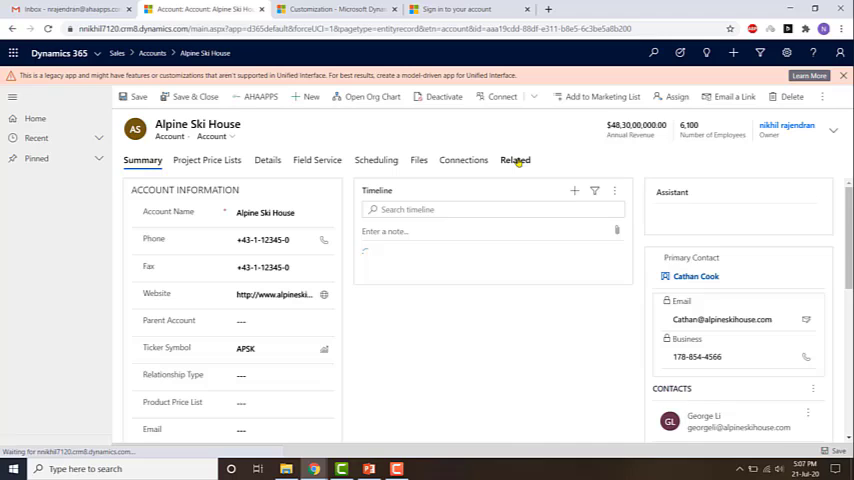
- Show Alpine Ski House's related contacts, now listing Credit Hold (all No)
{"action": "left_click", "coordinate": [515, 160]}
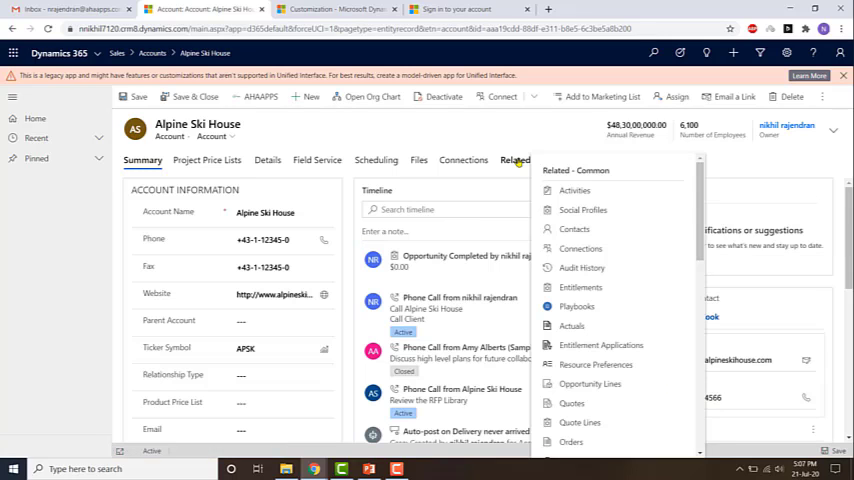
{"action": "mouse_move", "coordinate": [575, 232]}
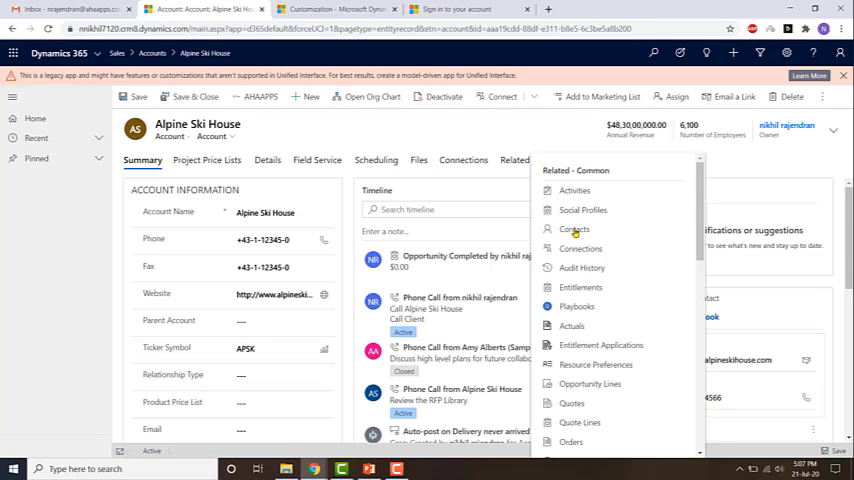
{"action": "left_click", "coordinate": [574, 229]}
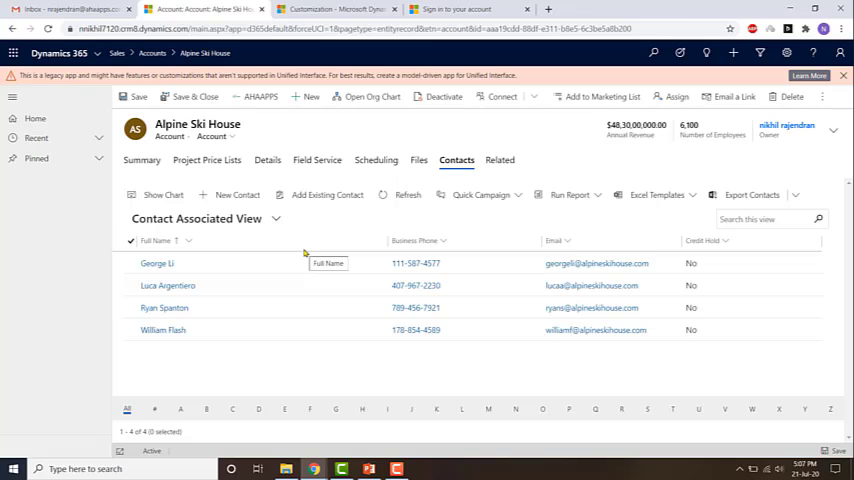
{"action": "mouse_move", "coordinate": [708, 236]}
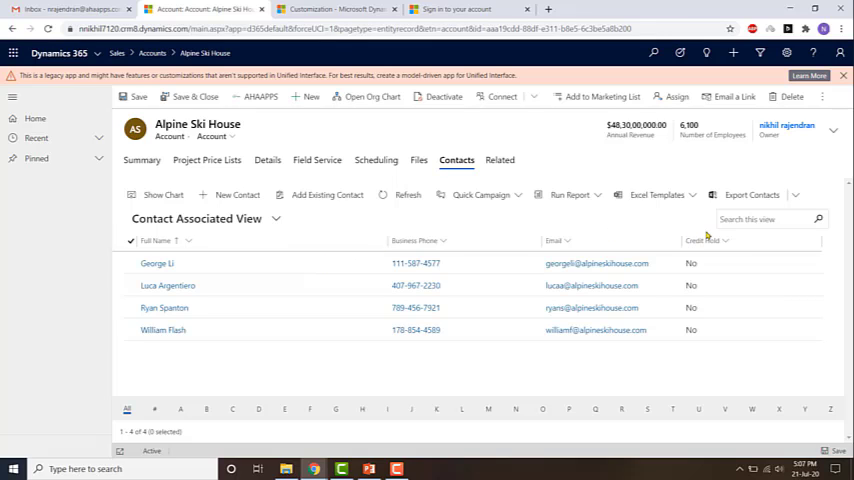
{"action": "mouse_move", "coordinate": [335, 354]}
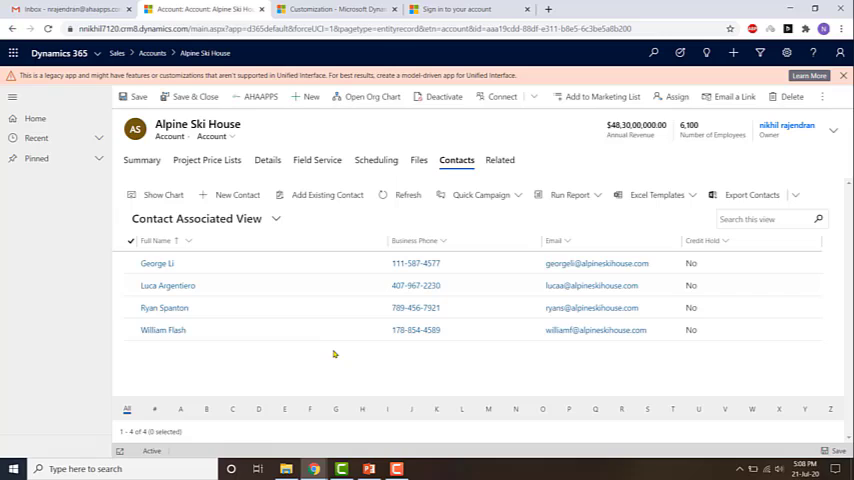